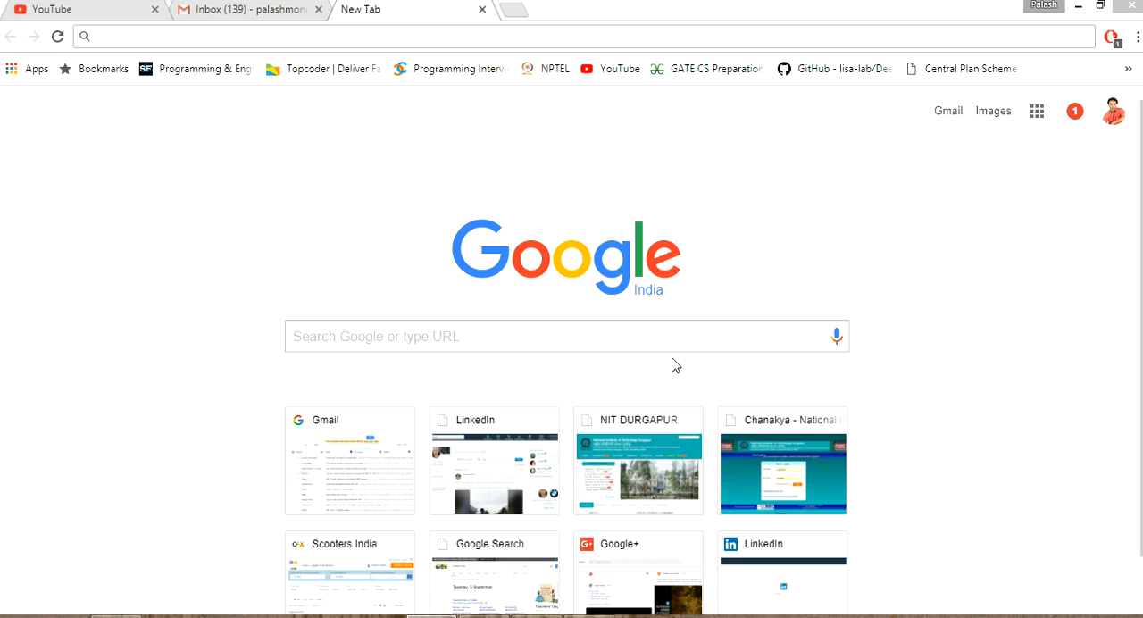
mouse_move(290, 67)
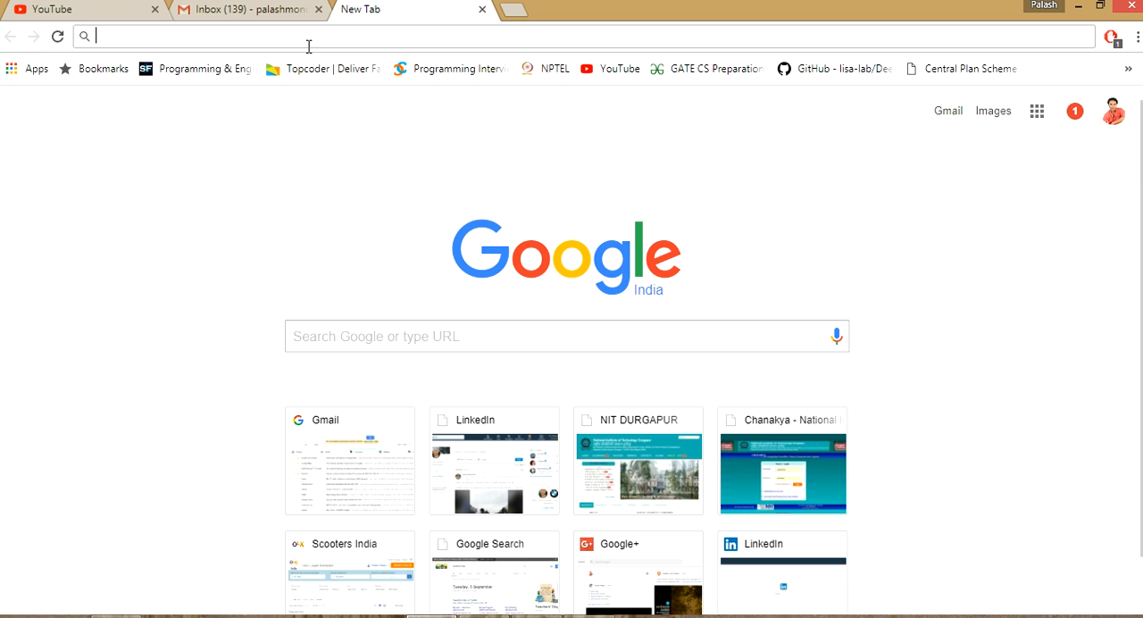
Search Google for 'lenovo warrenty' and bring up the Warranty Status Lookup result in a new tab.
type("lenovo warrenty")
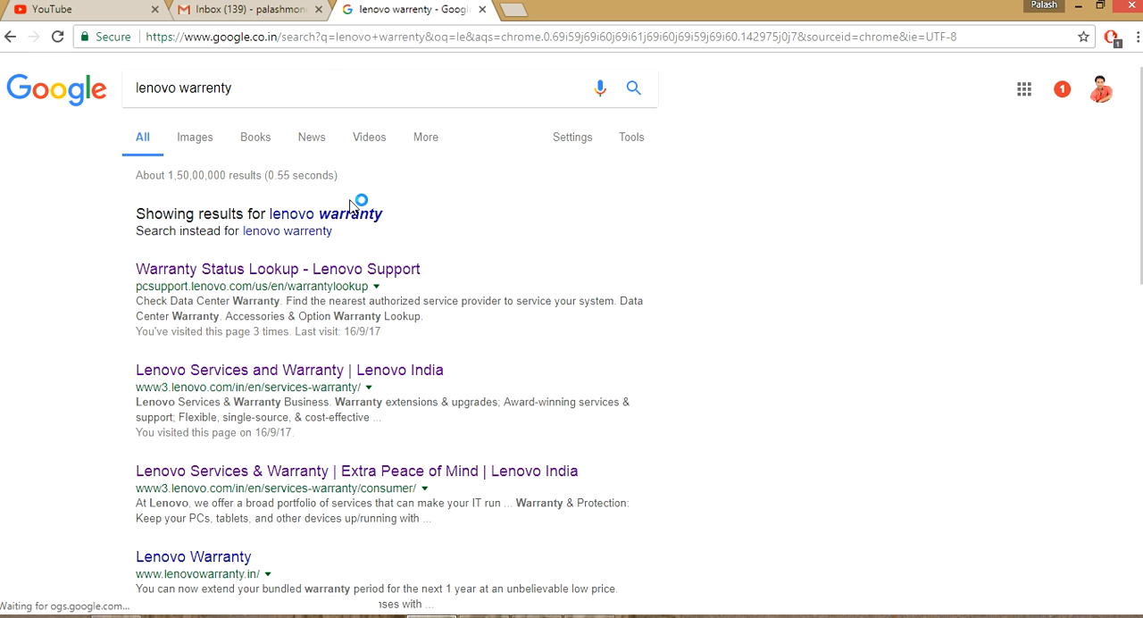
right_click(277, 268)
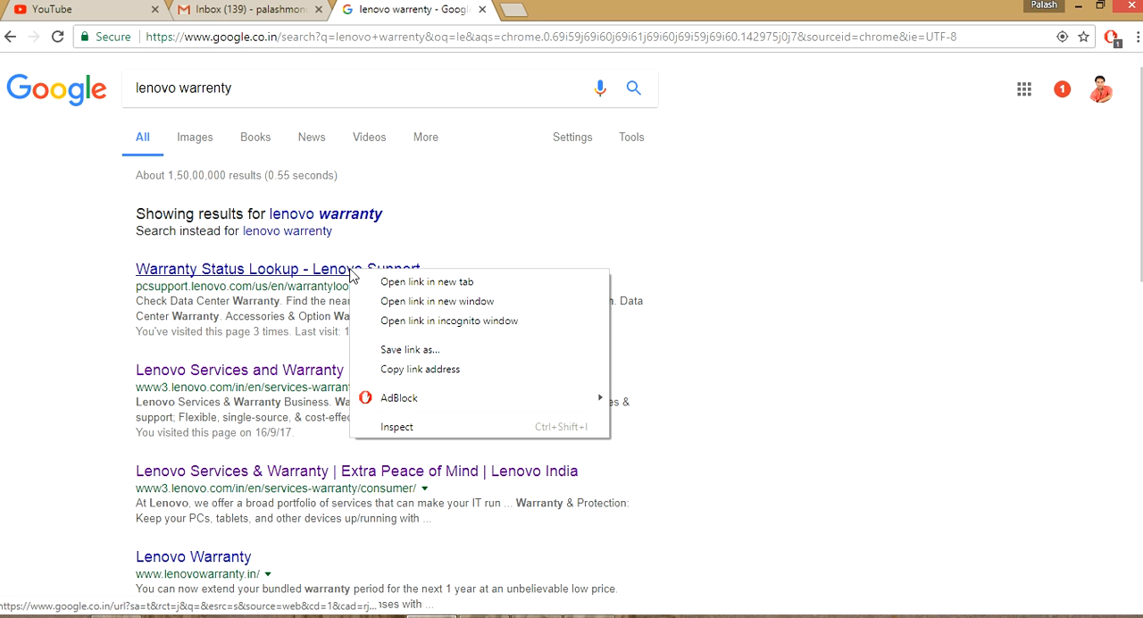
left_click(425, 282)
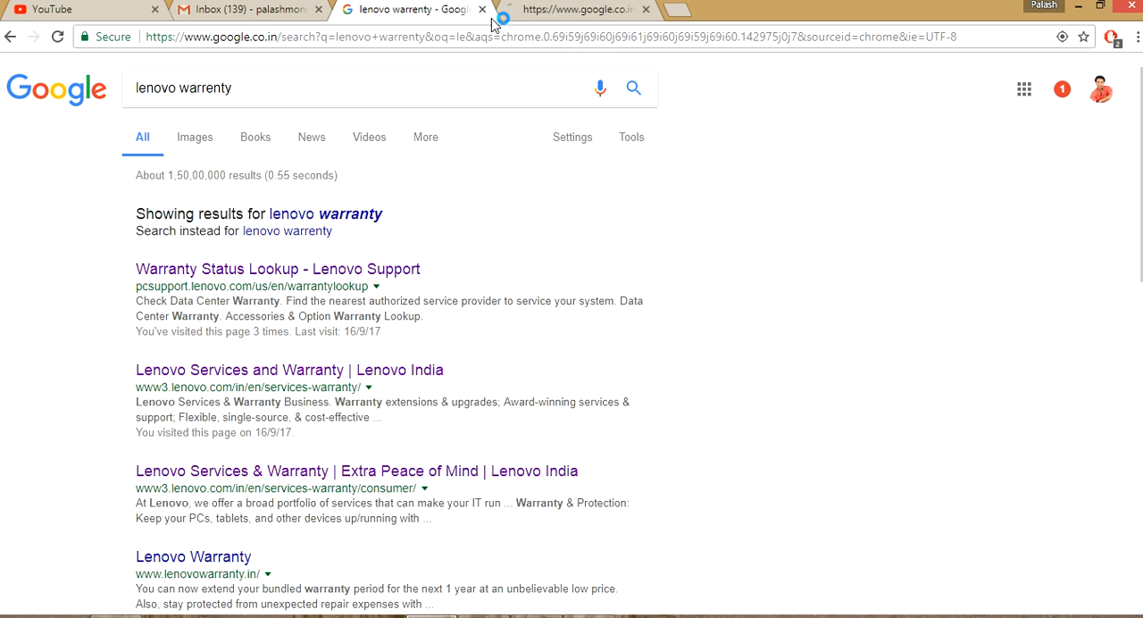
left_click(278, 268)
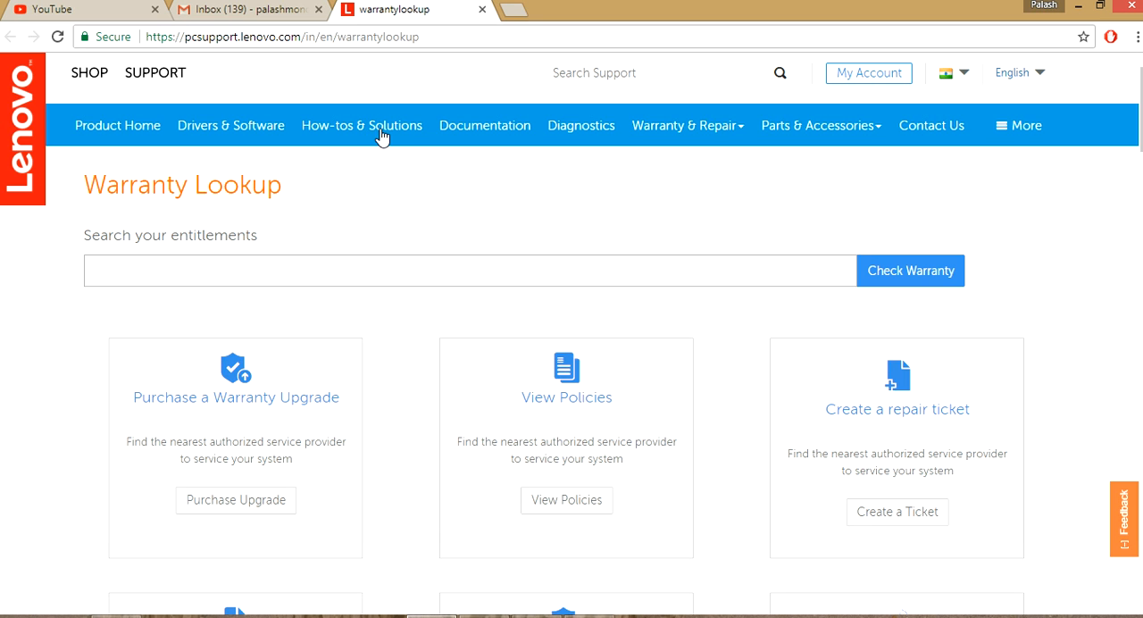
mouse_move(404, 183)
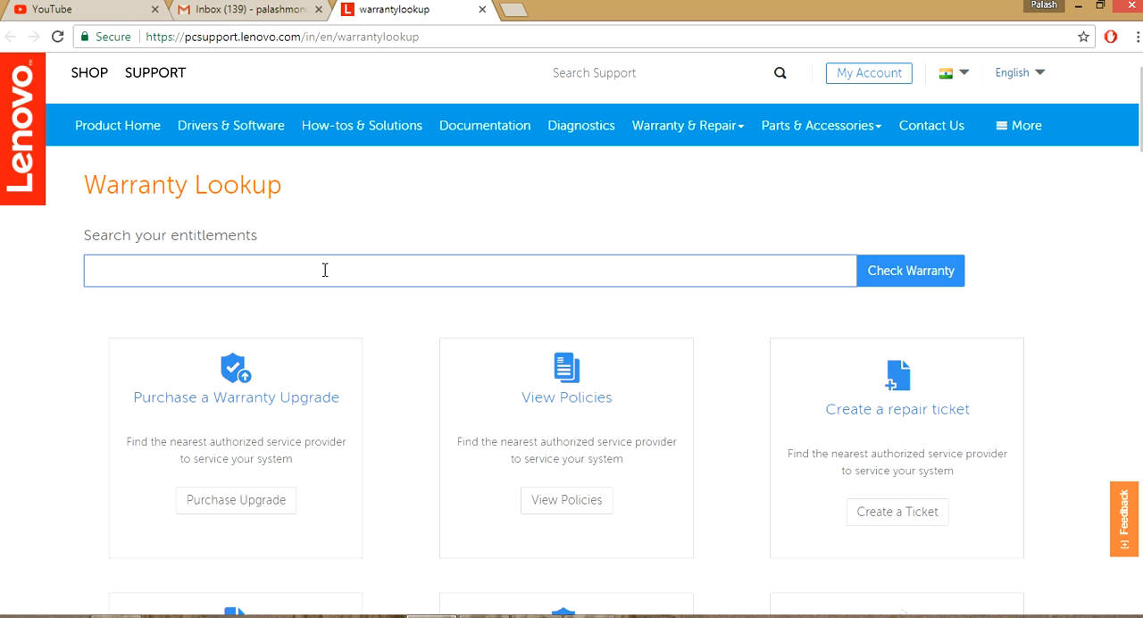
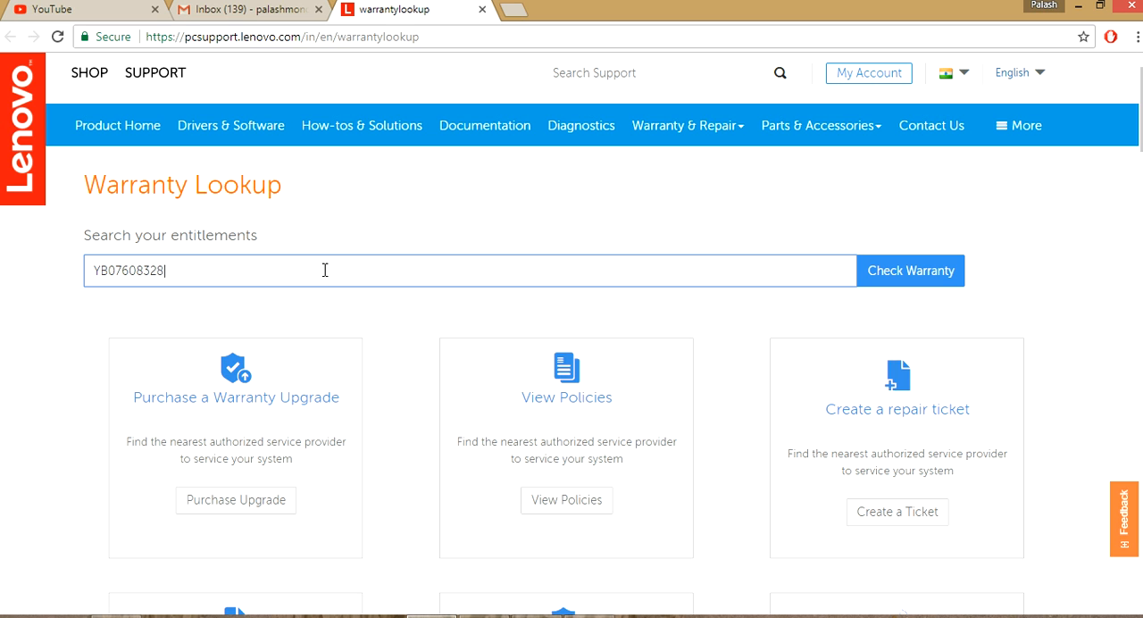
mouse_move(909, 282)
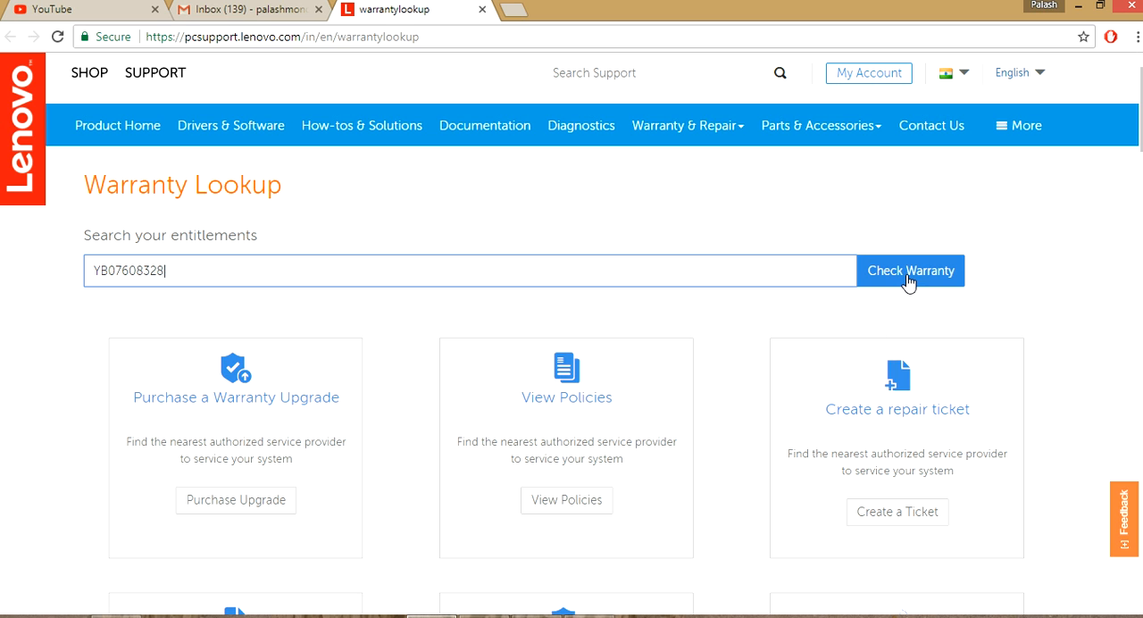
left_click(910, 271)
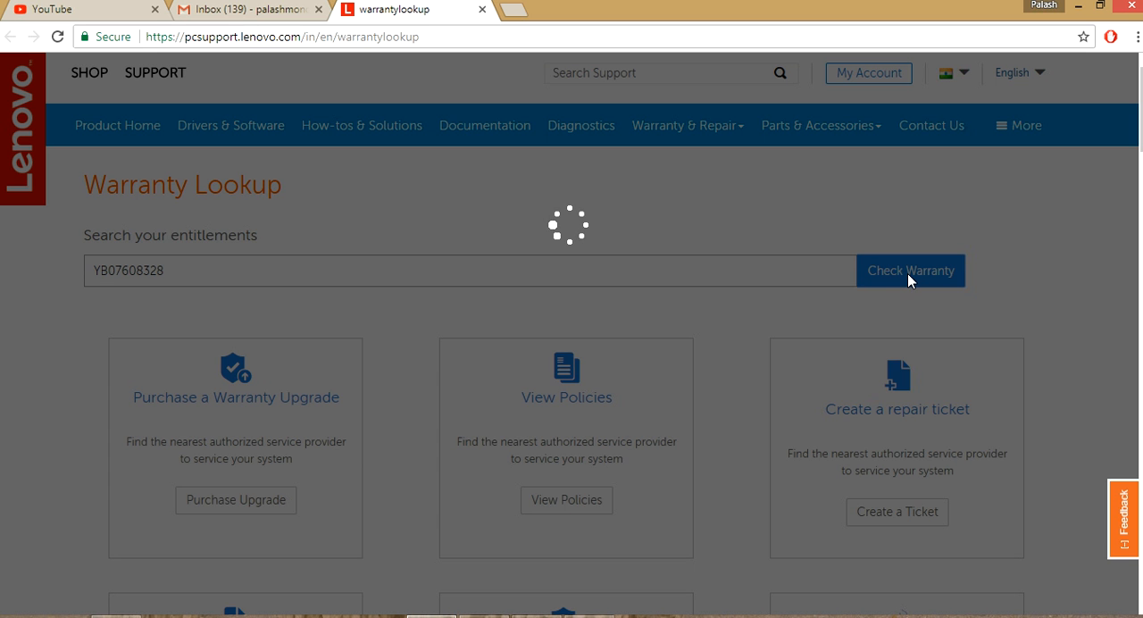
left_click(911, 270)
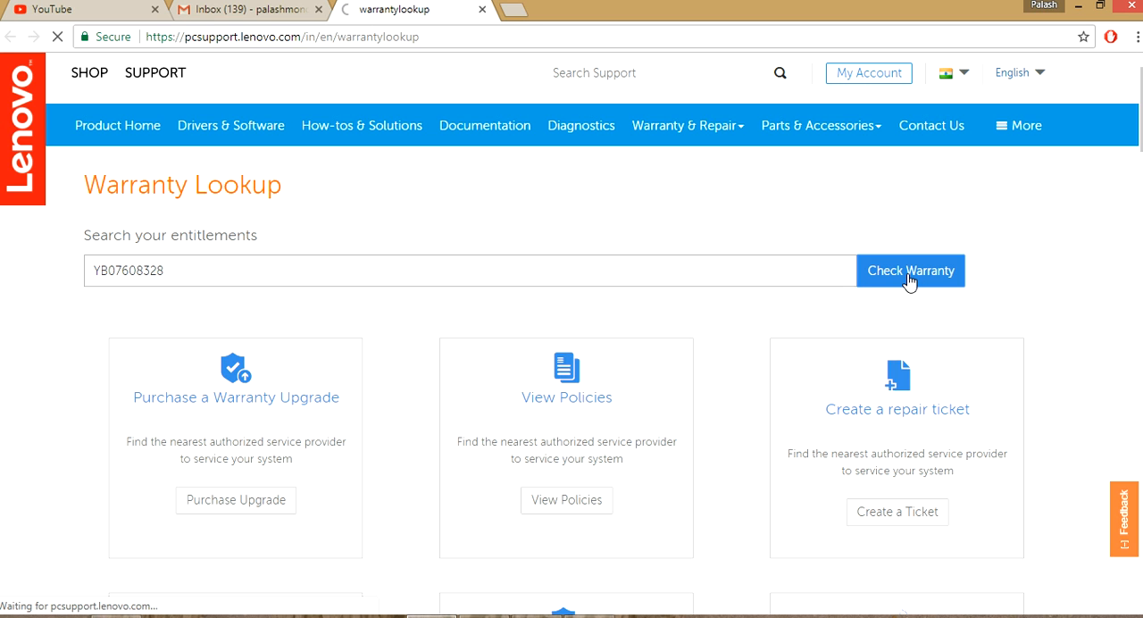
left_click(910, 271)
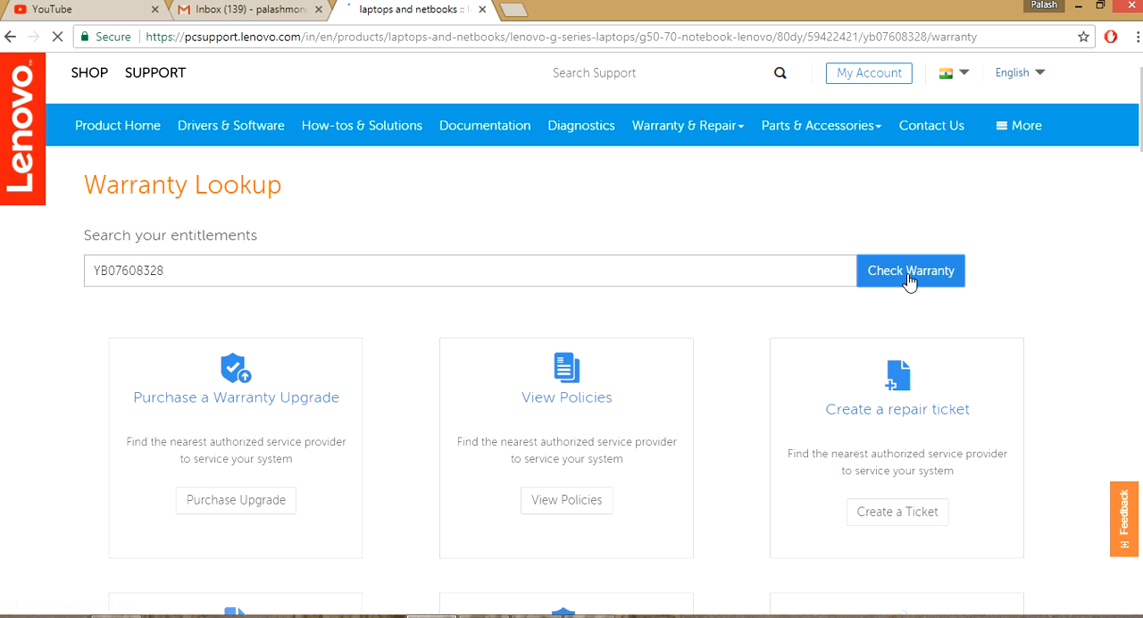
left_click(911, 270)
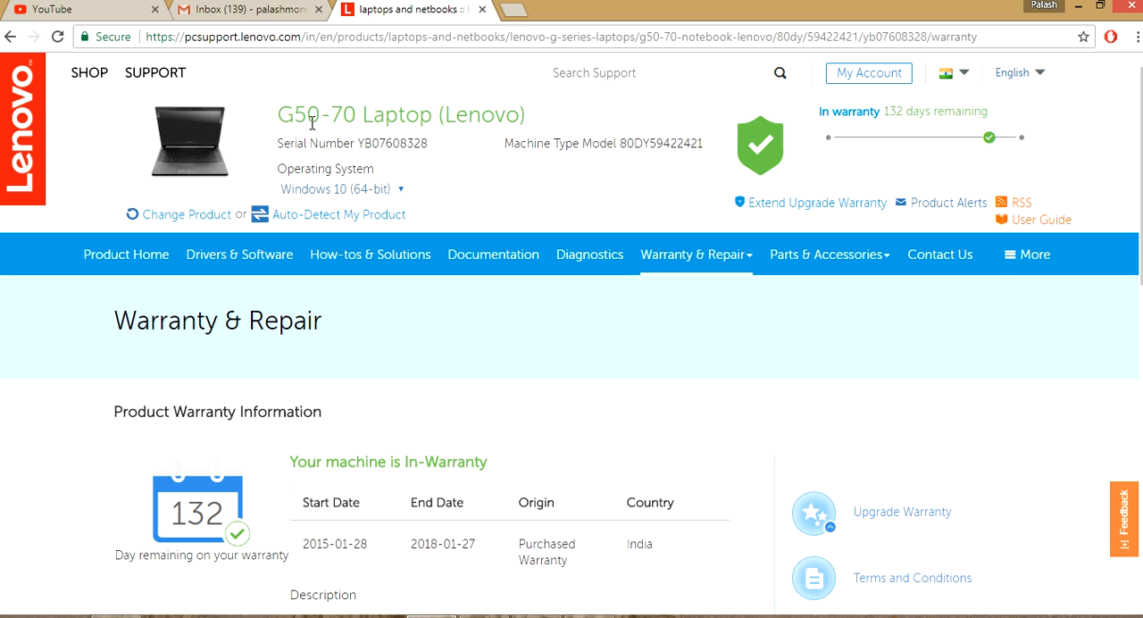
mouse_move(429, 122)
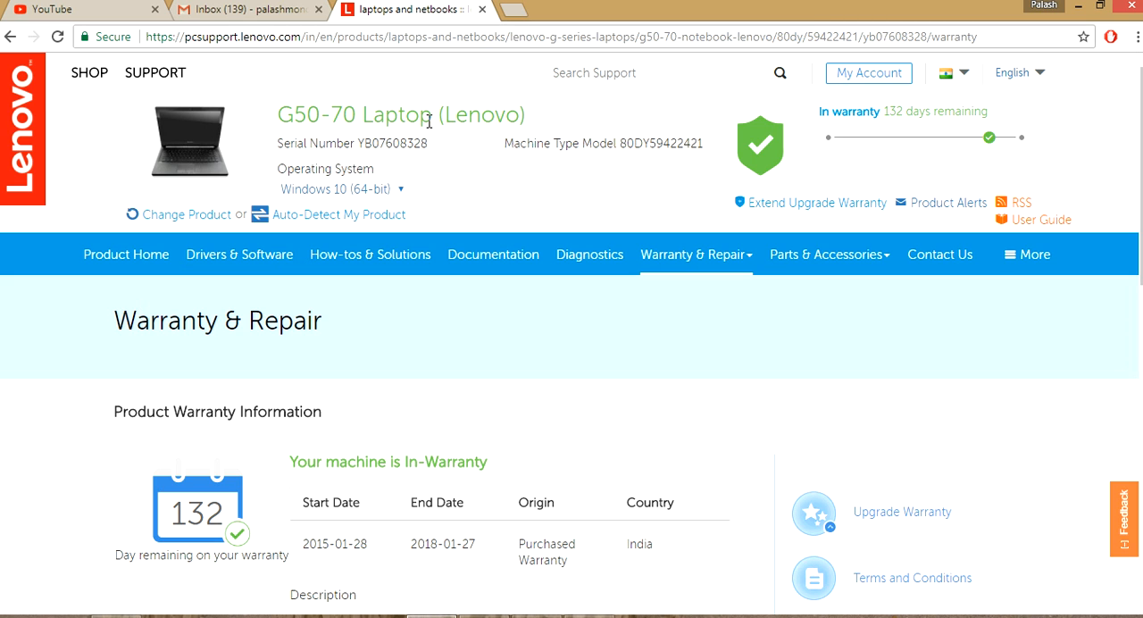
mouse_move(392, 232)
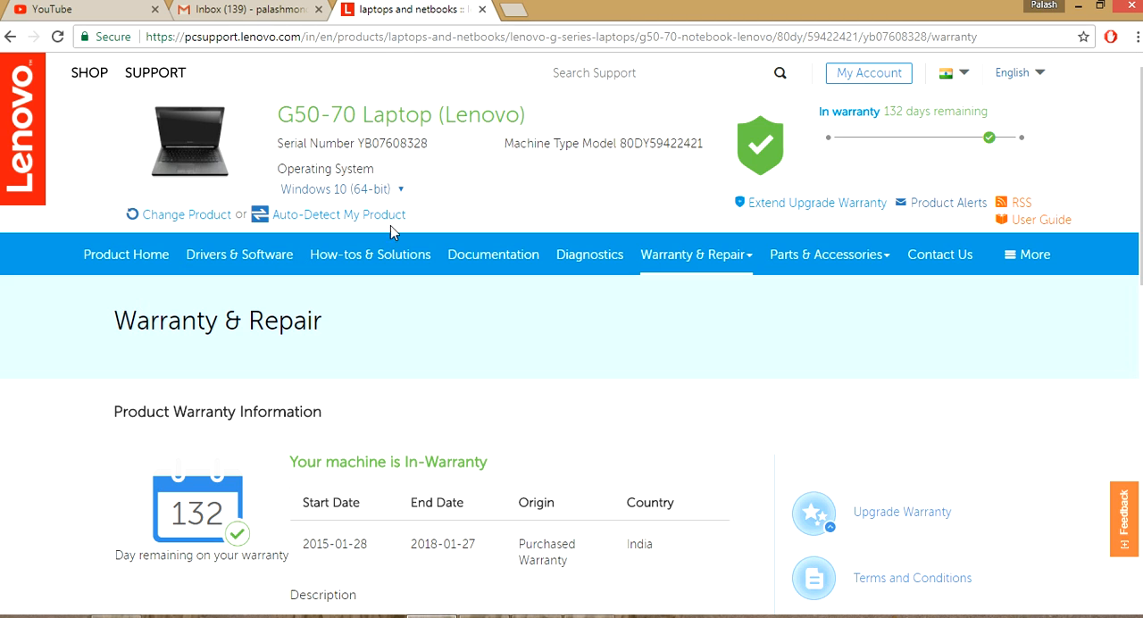
mouse_move(393, 196)
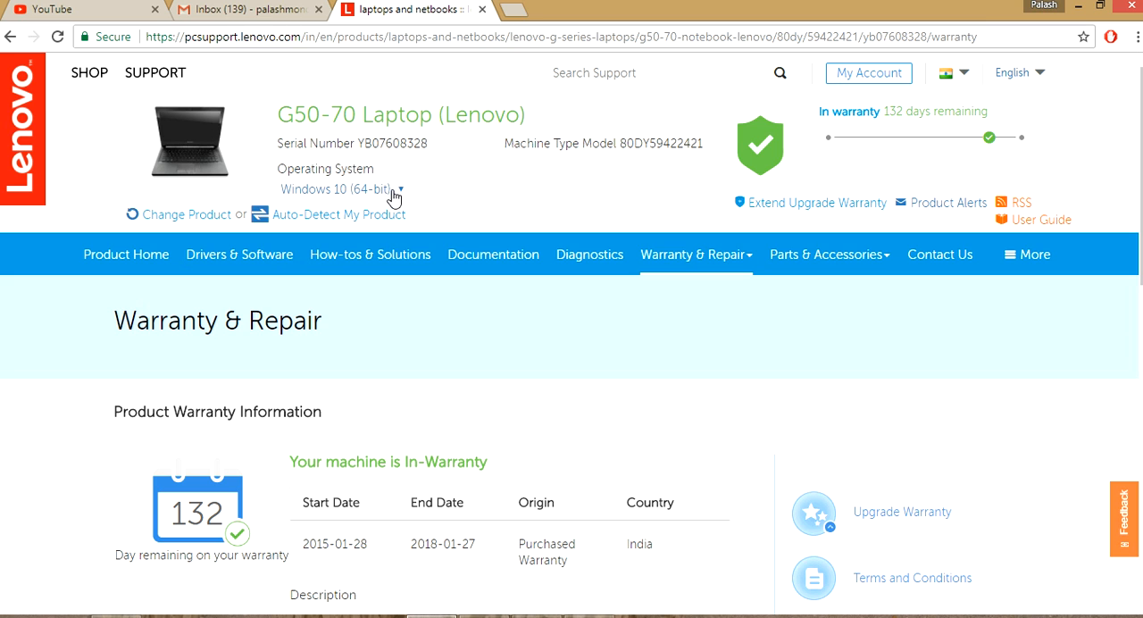
Scroll to Product Warranty Information showing 2015-01-28 to 2018-01-27, 132 days remaining.
scroll("down", 3)
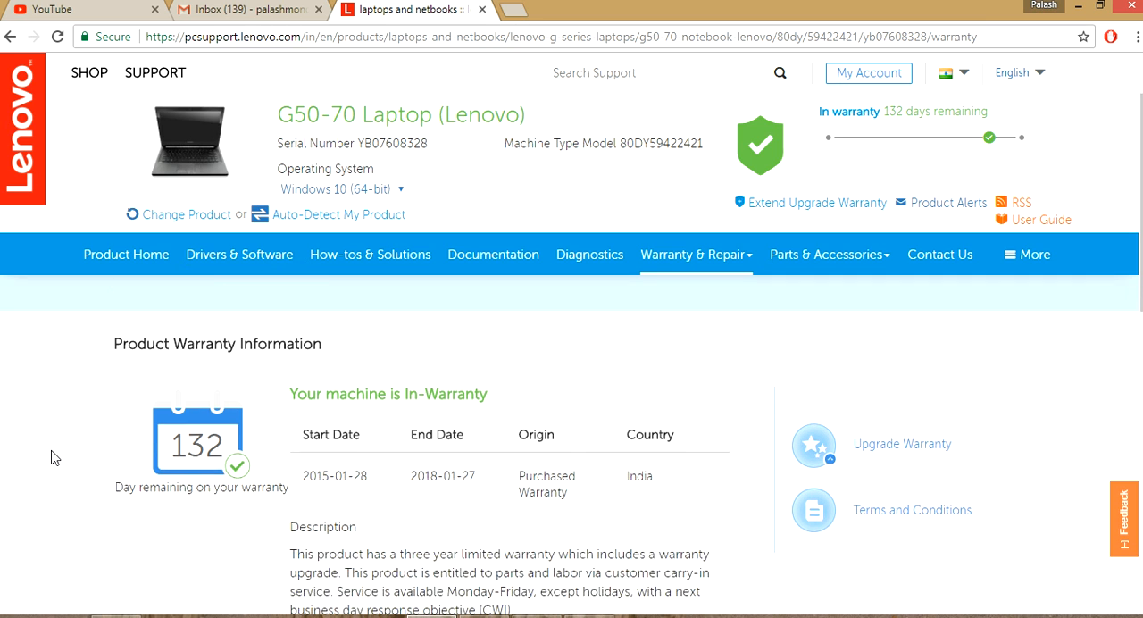
scroll("down", 3)
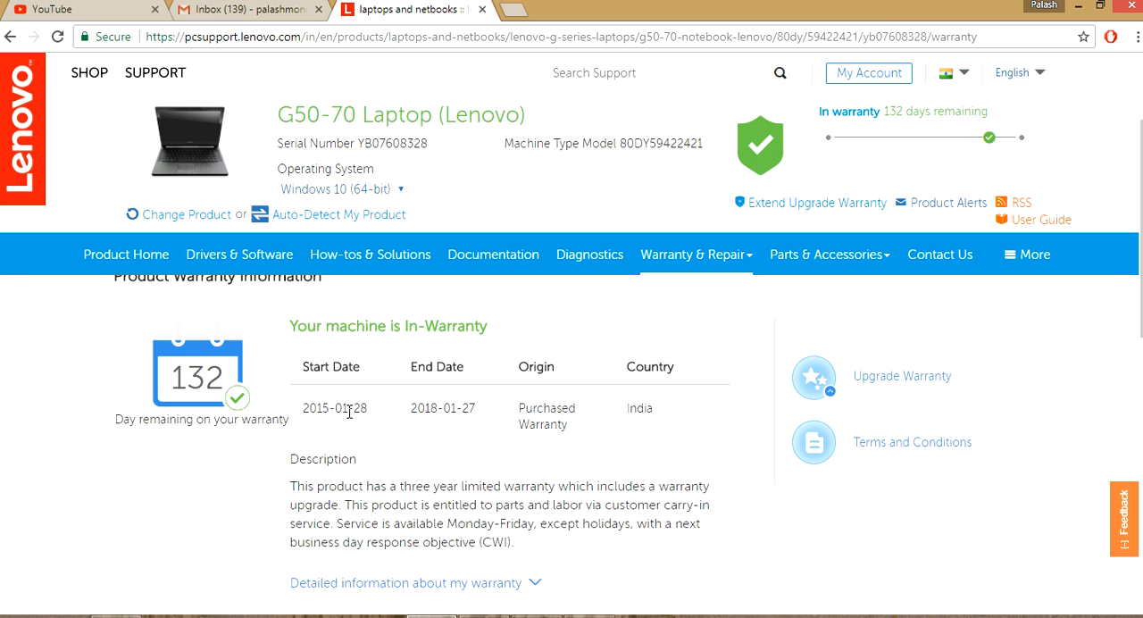
mouse_move(503, 403)
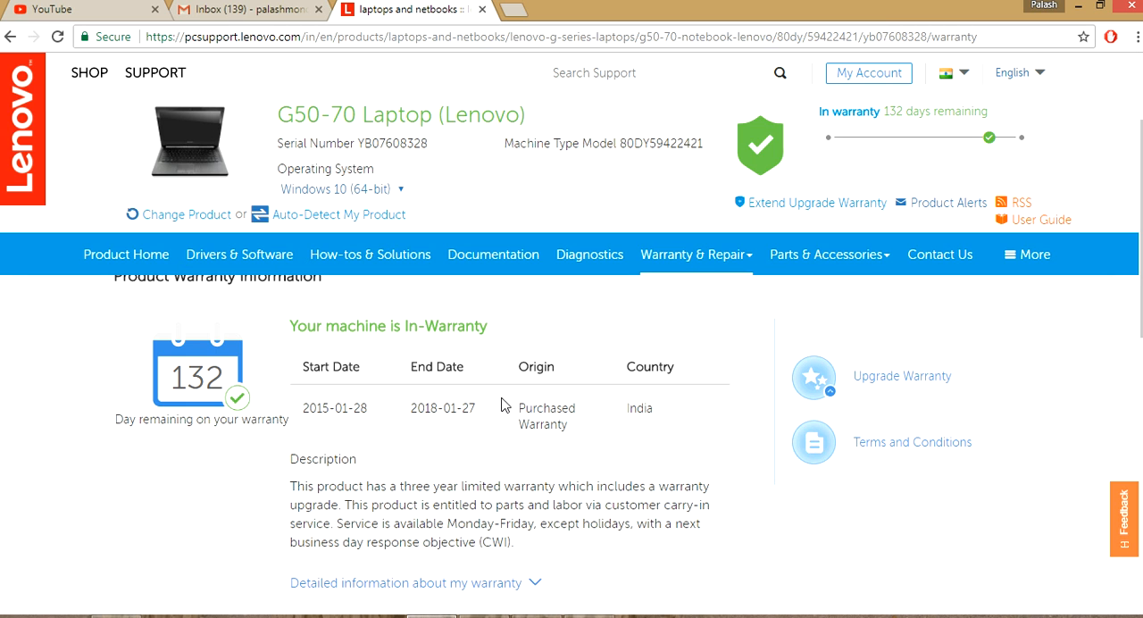
mouse_move(516, 409)
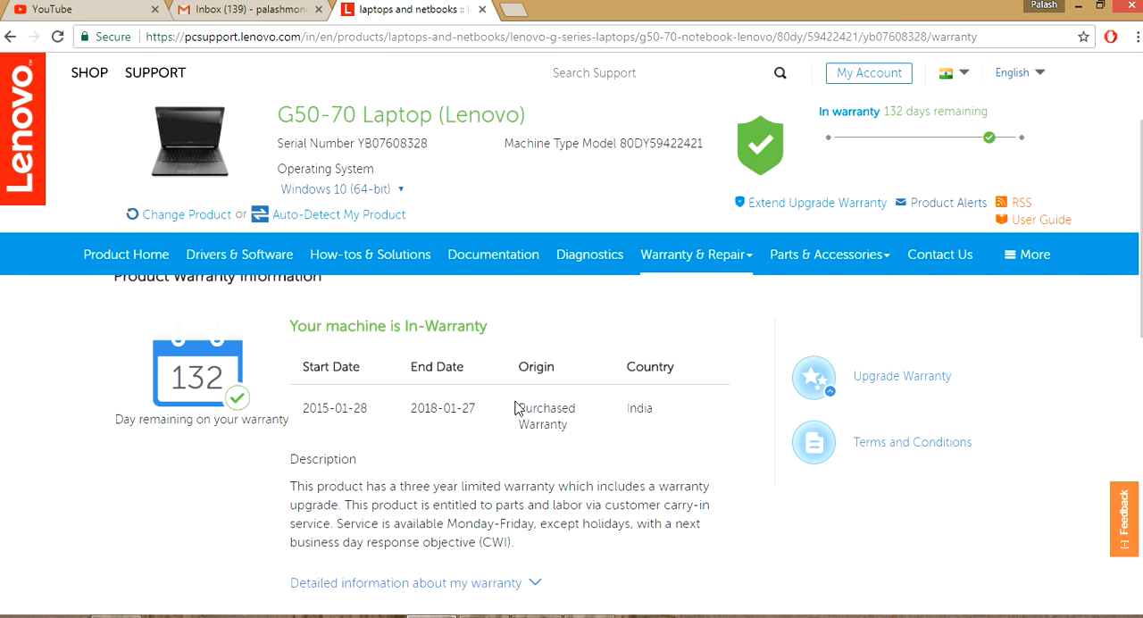
mouse_move(406, 382)
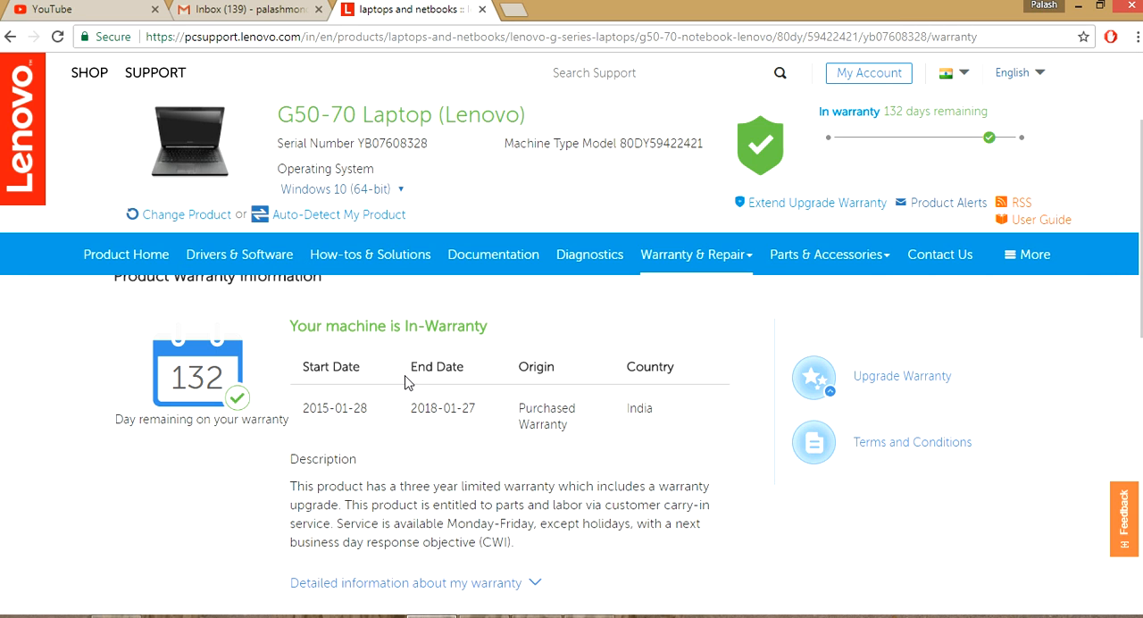
mouse_move(448, 334)
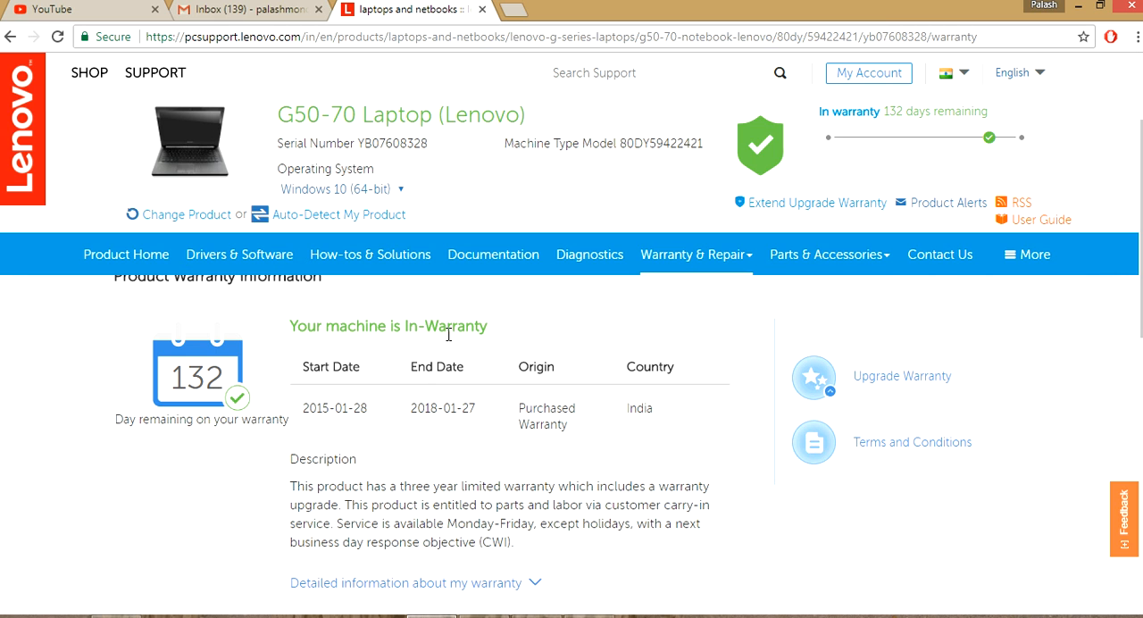
mouse_move(456, 334)
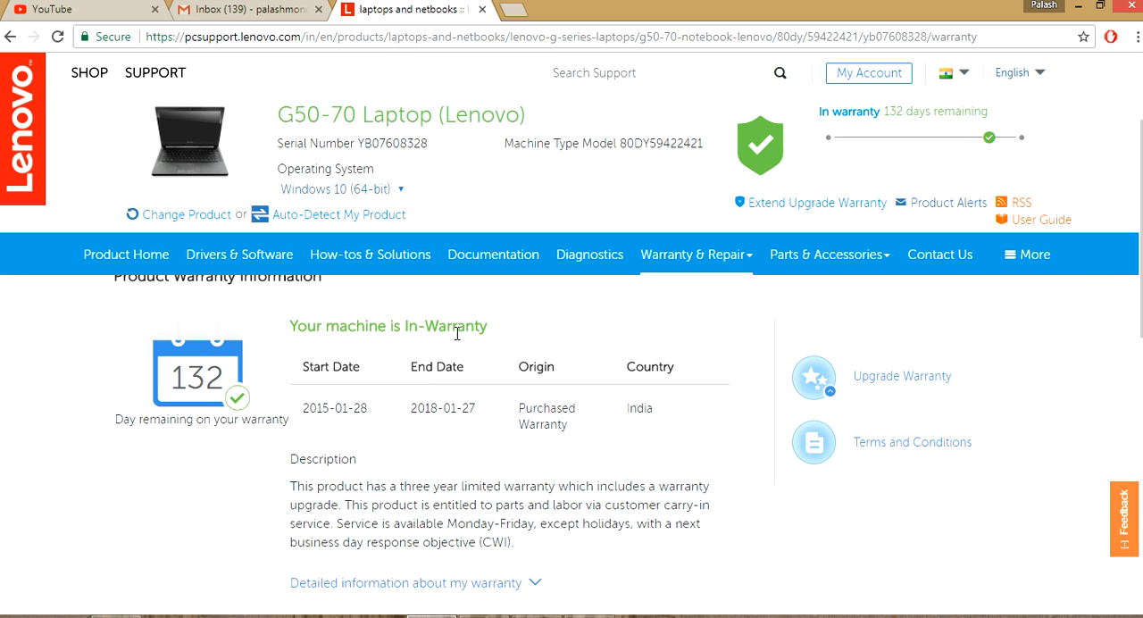
mouse_move(225, 385)
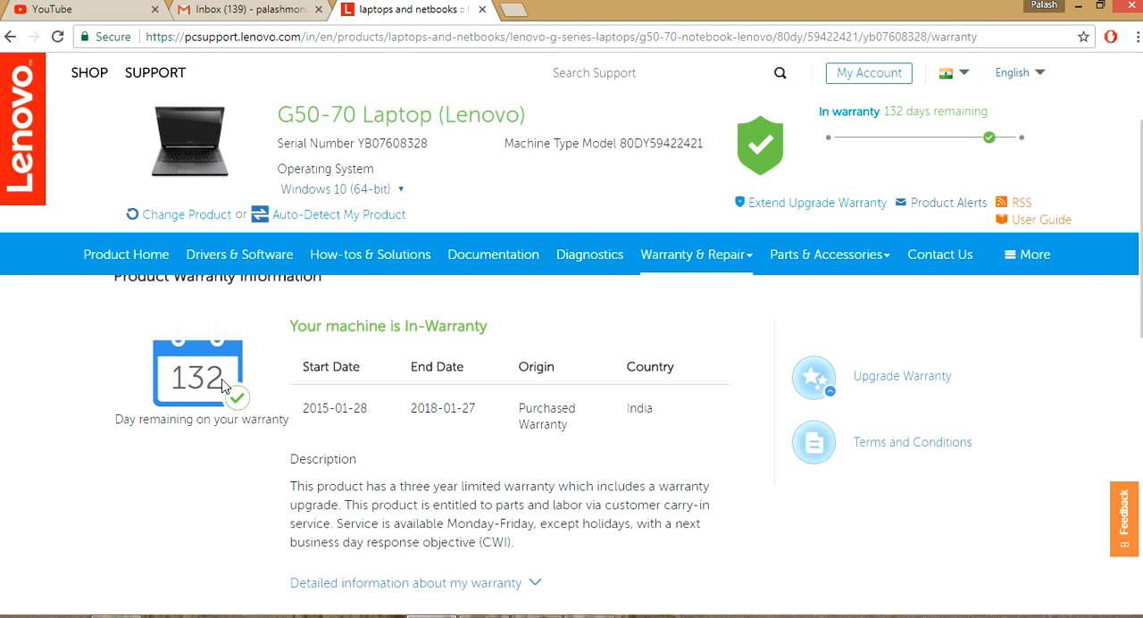
mouse_move(442, 414)
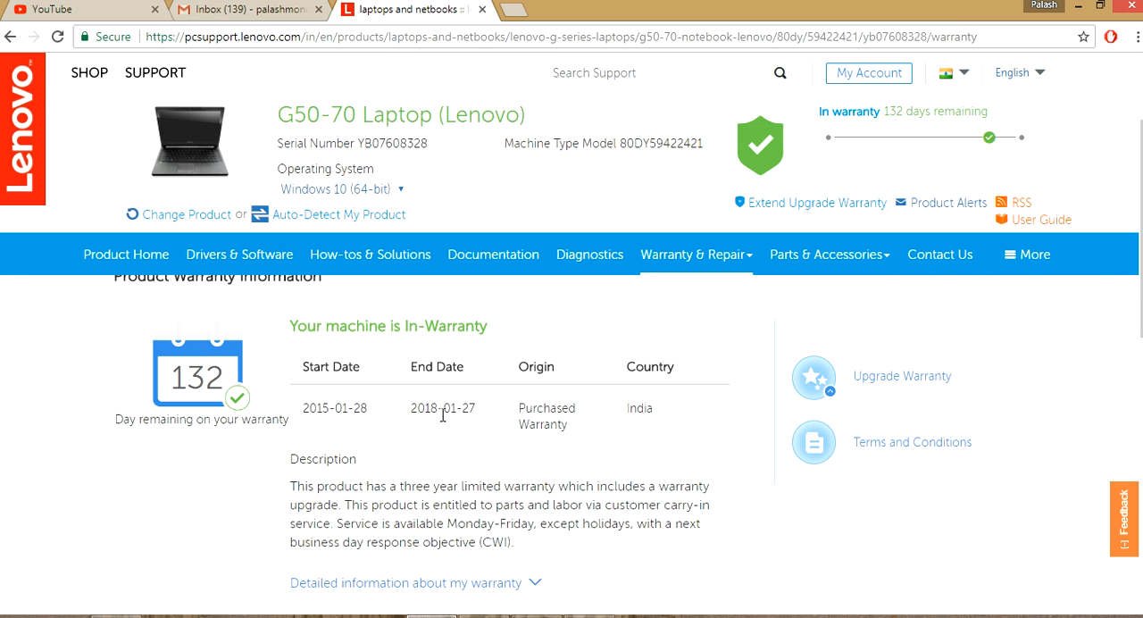
mouse_move(464, 423)
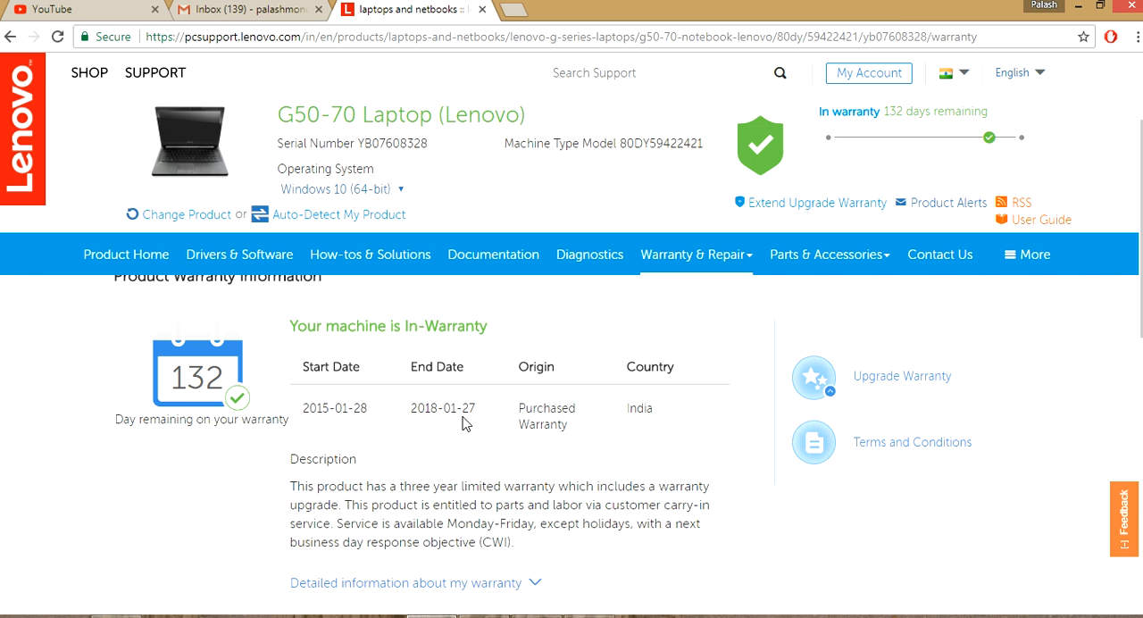
mouse_move(956, 584)
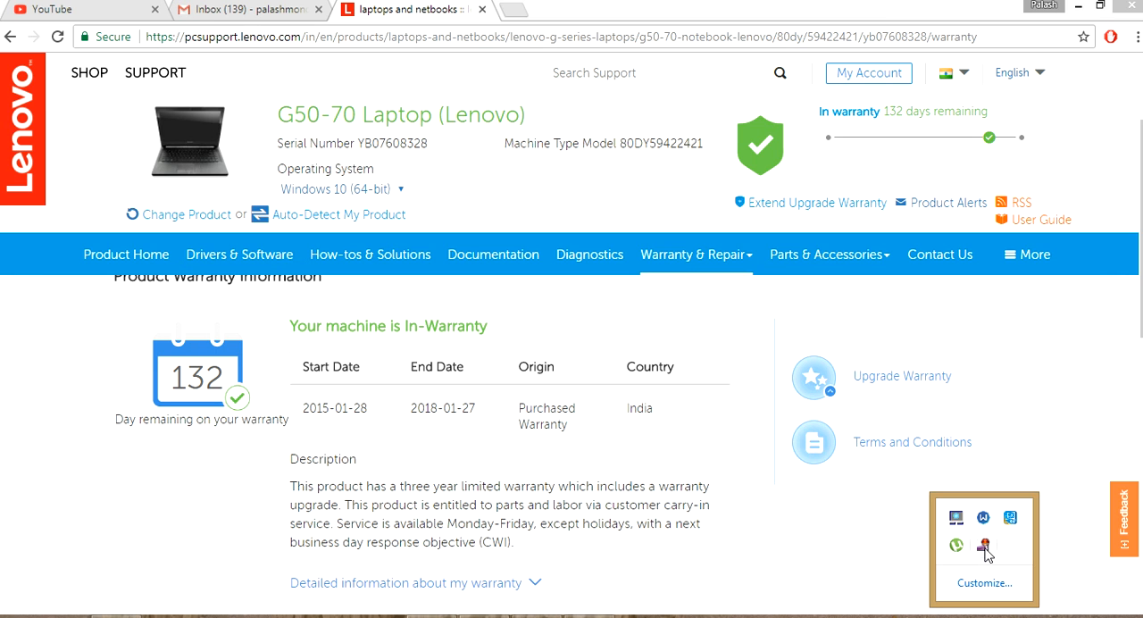
Bring up the Expression Encoder Screen Capture tray menu with Pause/Stop recording options.
right_click(985, 550)
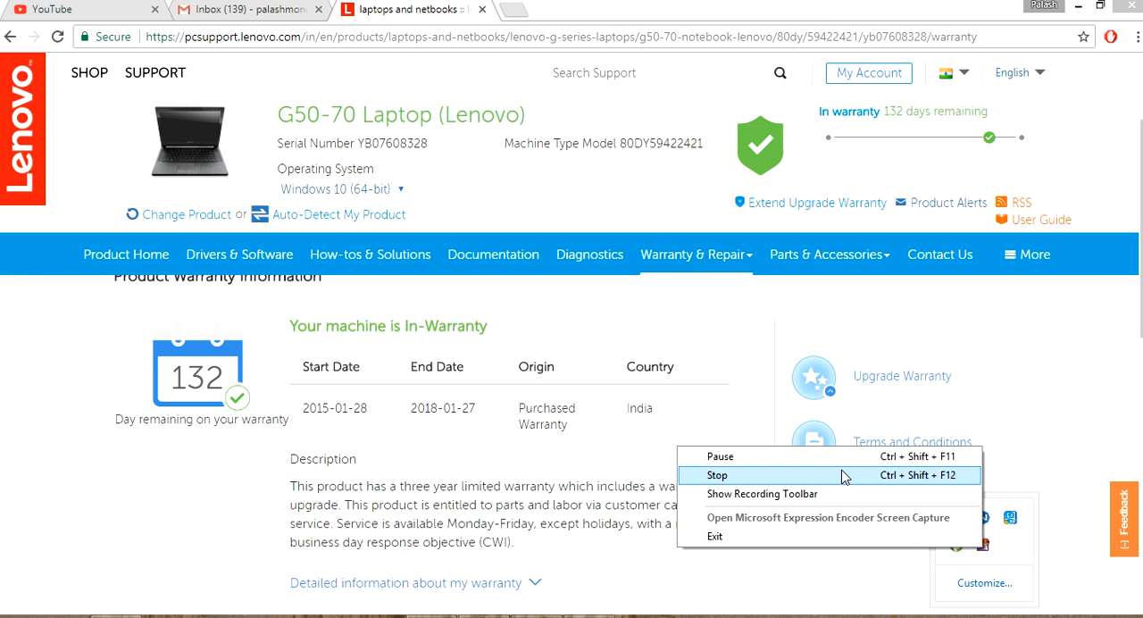